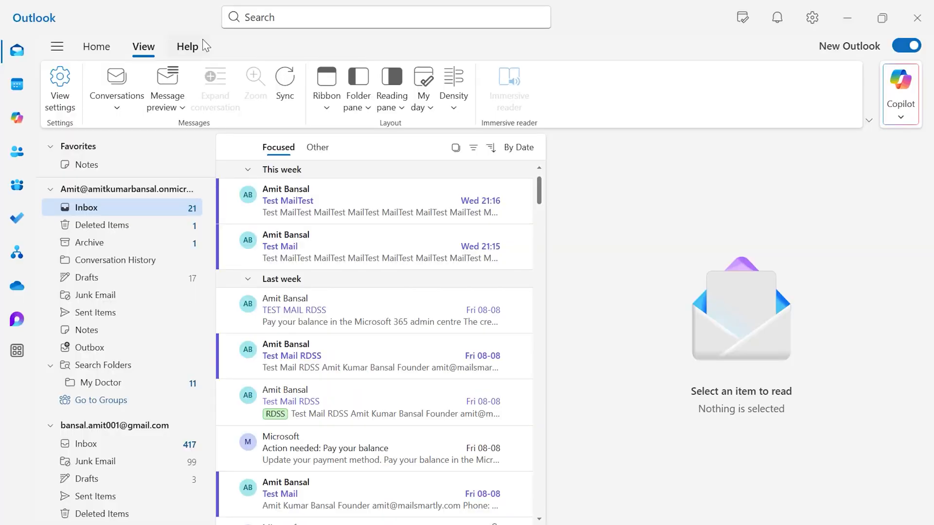
{"action": "mouse_move", "coordinate": [628, 68]}
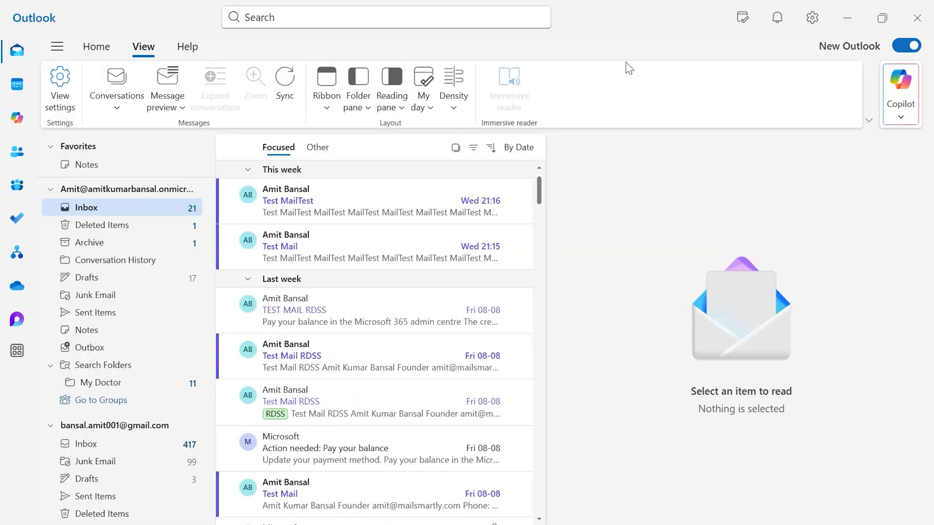
{"action": "mouse_move", "coordinate": [812, 18]}
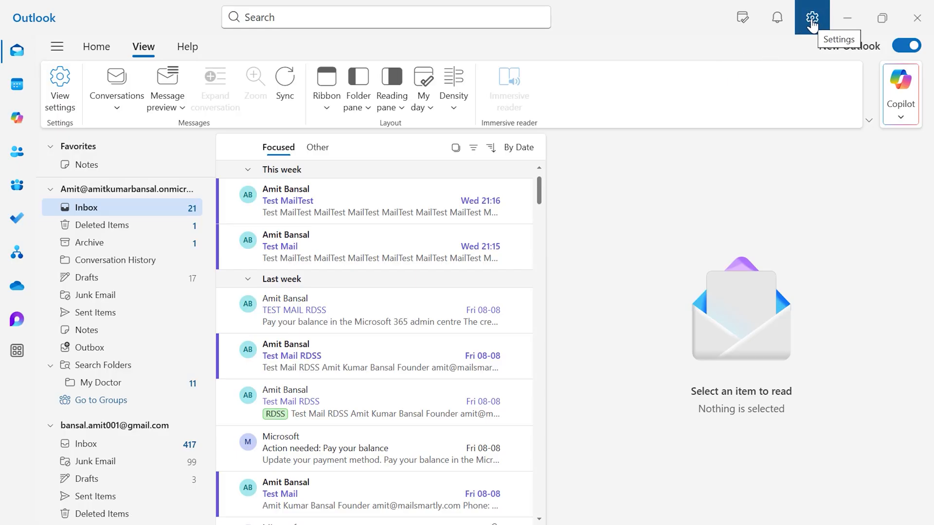
- Go to Settings > Mail > Conditional formatting to show the Highlight Emails and Boss rules
{"action": "left_click", "coordinate": [811, 18]}
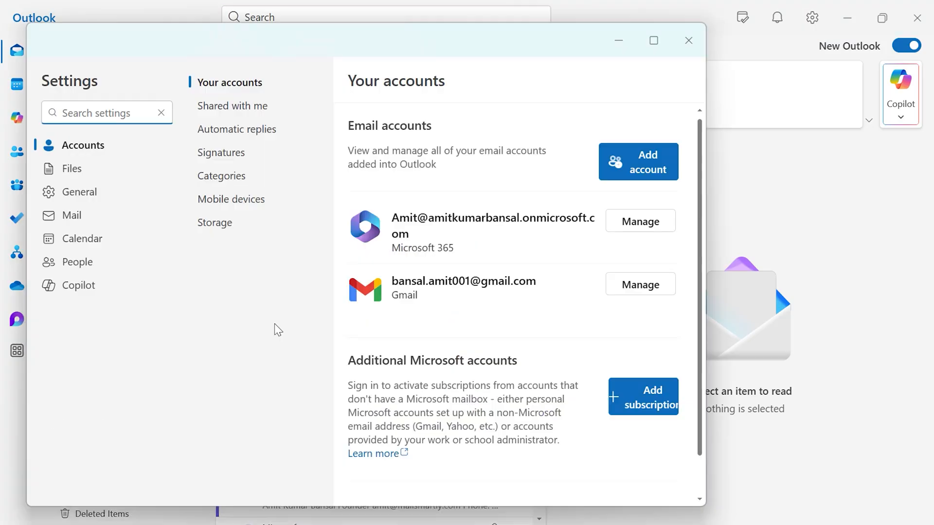
{"action": "mouse_move", "coordinate": [305, 319]}
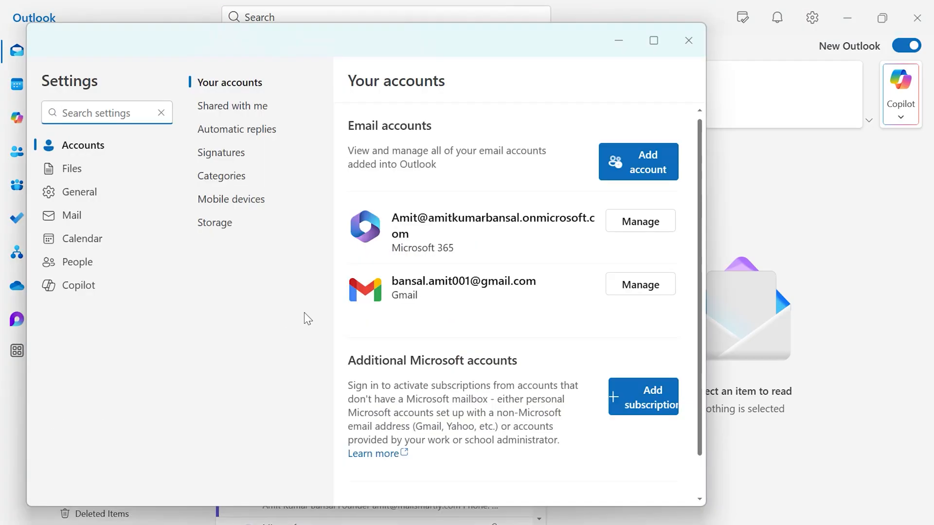
{"action": "left_click", "coordinate": [71, 215]}
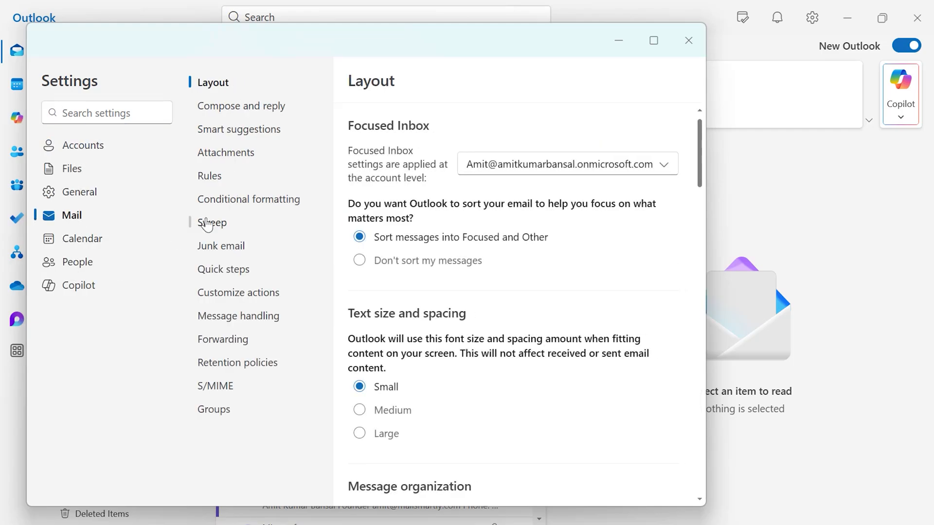
{"action": "mouse_move", "coordinate": [279, 207]}
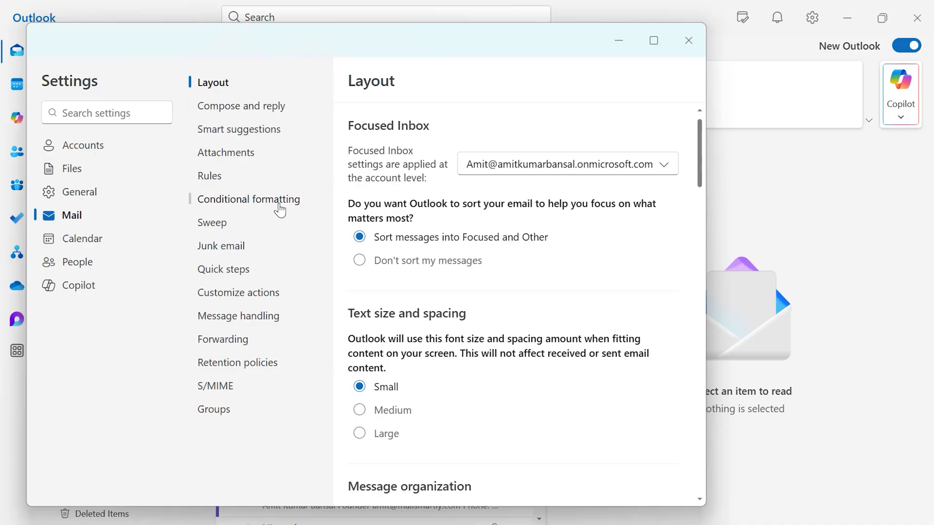
{"action": "left_click", "coordinate": [249, 199]}
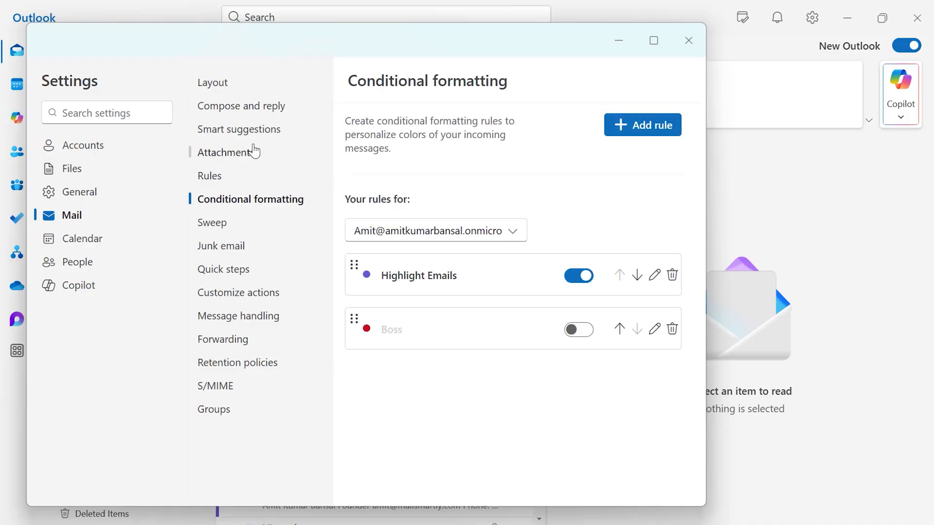
{"action": "mouse_move", "coordinate": [458, 92]}
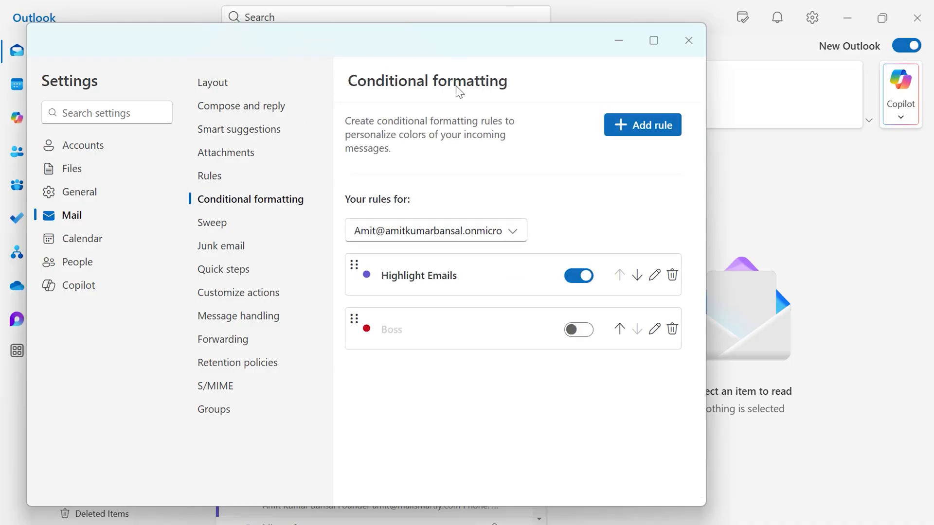
{"action": "mouse_move", "coordinate": [587, 86]}
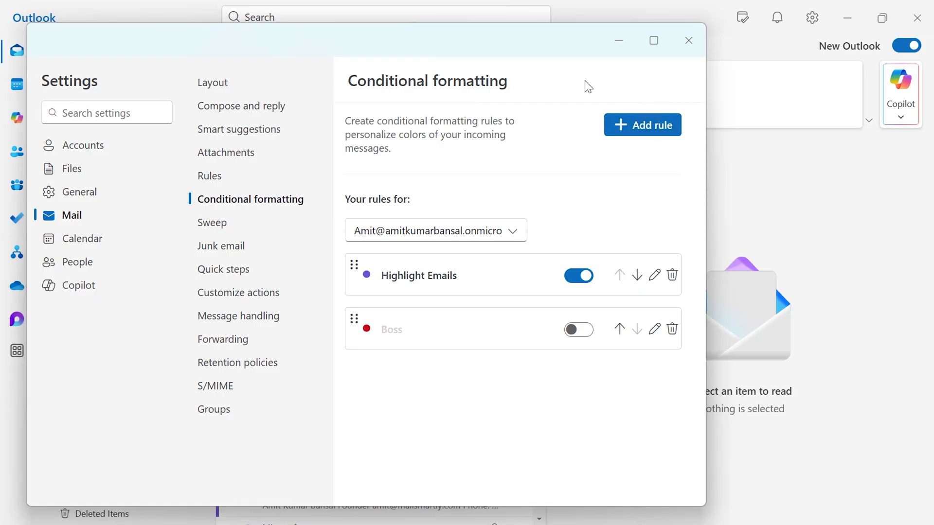
{"action": "mouse_move", "coordinate": [642, 125]}
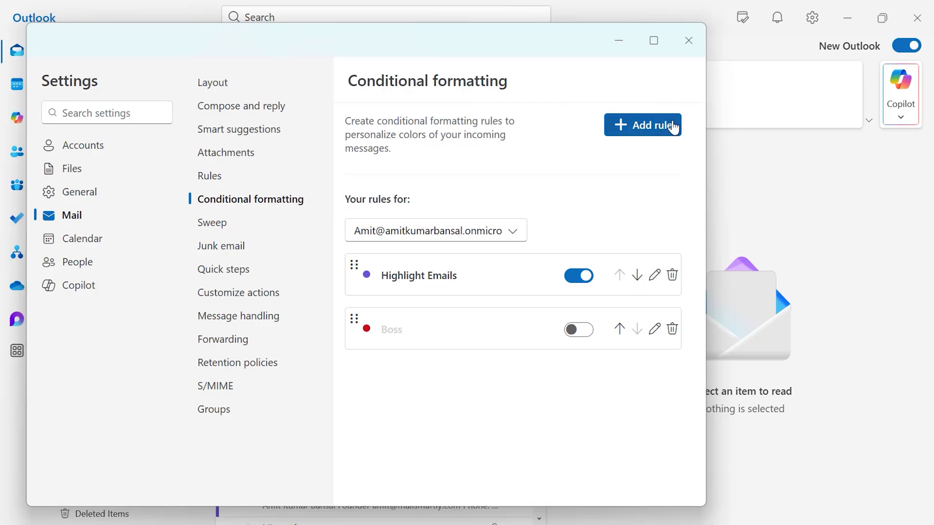
- Add a new conditional formatting rule and name it 'Manager - Bold Blue'
{"action": "left_click", "coordinate": [642, 125]}
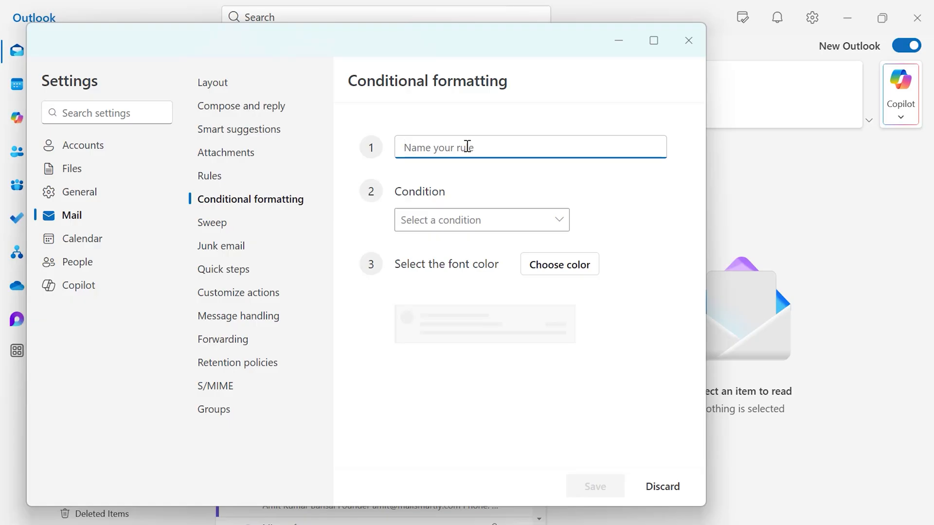
{"action": "type", "text": "Manager - B"}
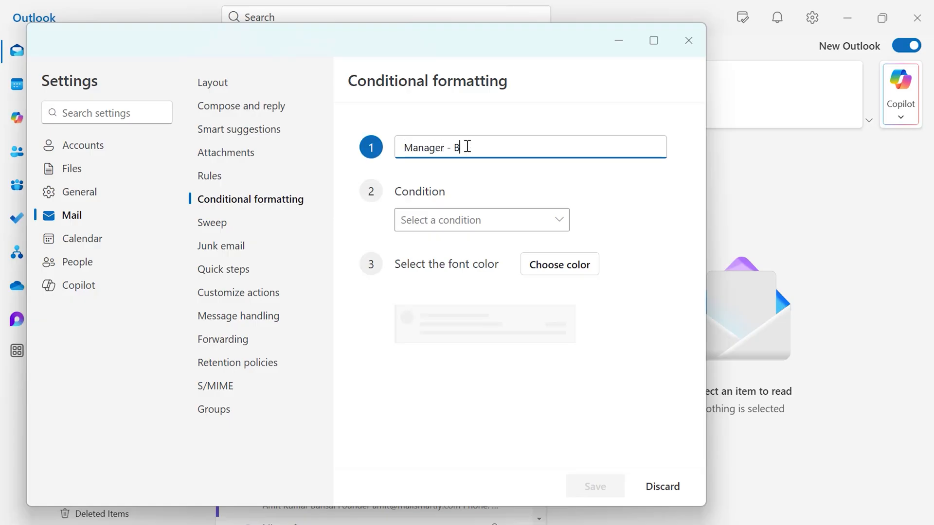
{"action": "type", "text": "old Blue"}
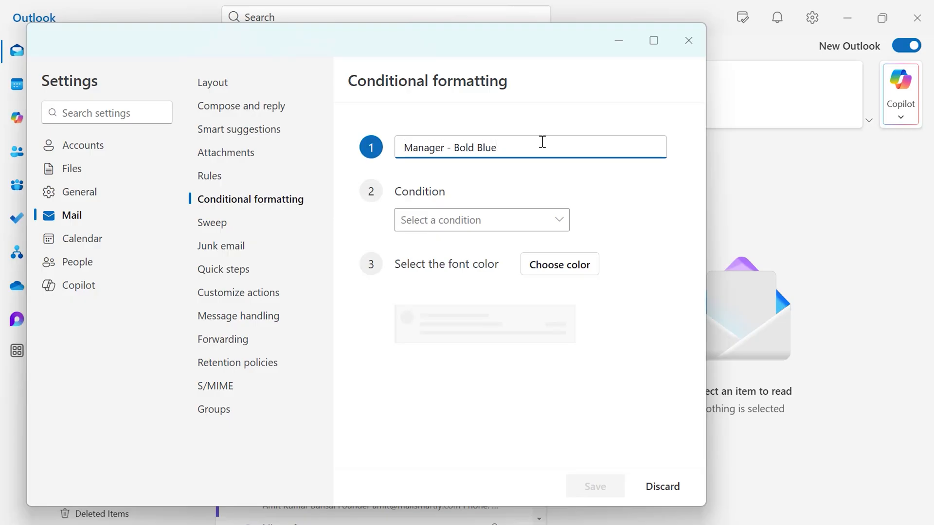
{"action": "left_click", "coordinate": [529, 146]}
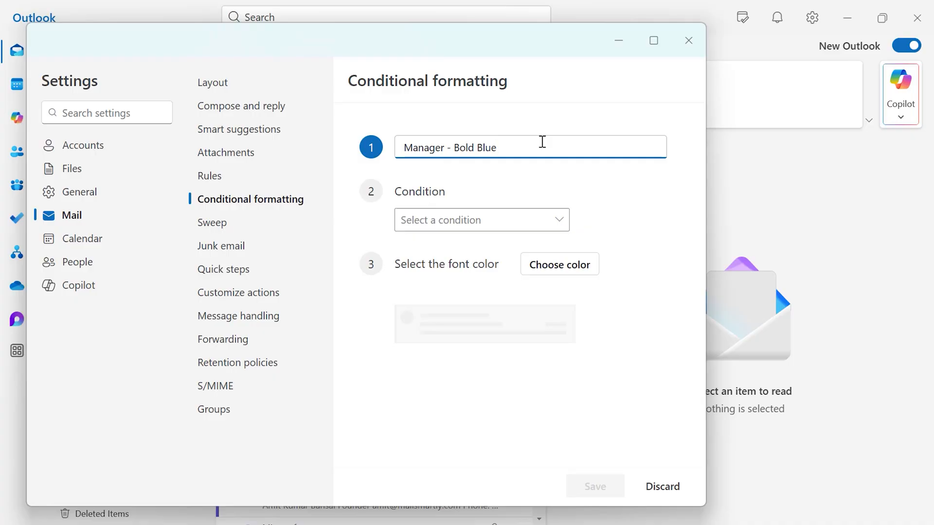
{"action": "mouse_move", "coordinate": [572, 213]}
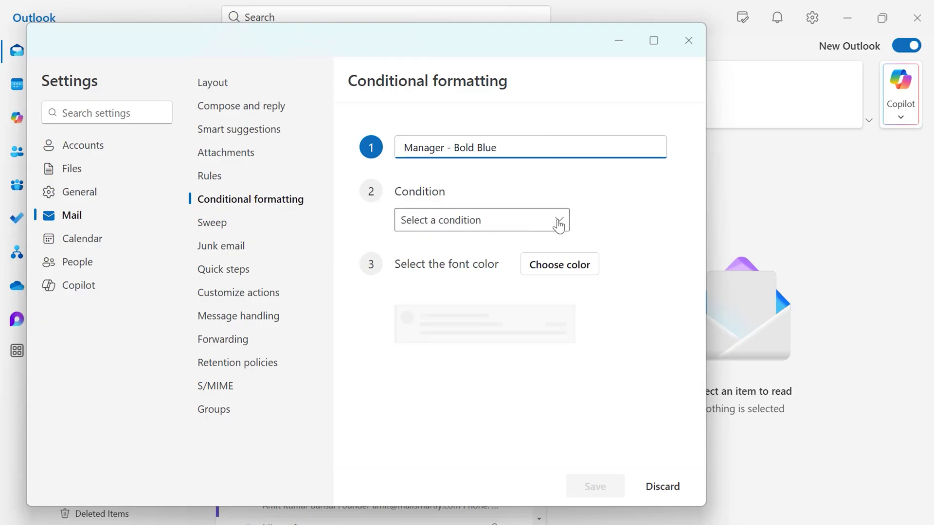
{"action": "mouse_move", "coordinate": [560, 226]}
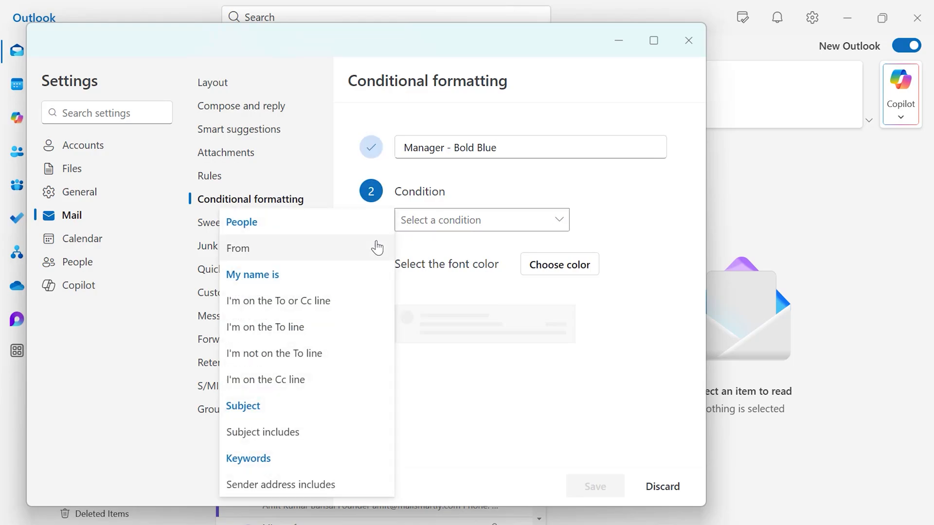
{"action": "mouse_move", "coordinate": [294, 257]}
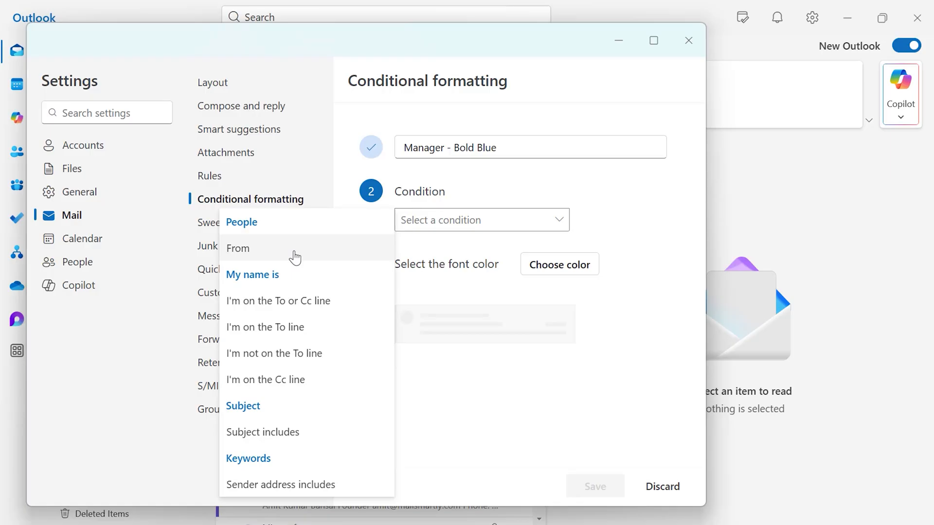
{"action": "left_click", "coordinate": [237, 248]}
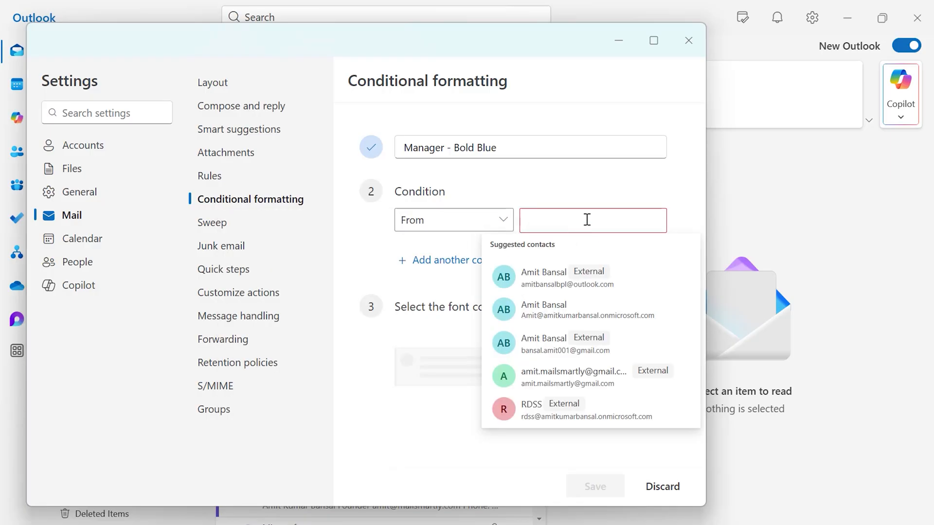
{"action": "mouse_move", "coordinate": [551, 277]}
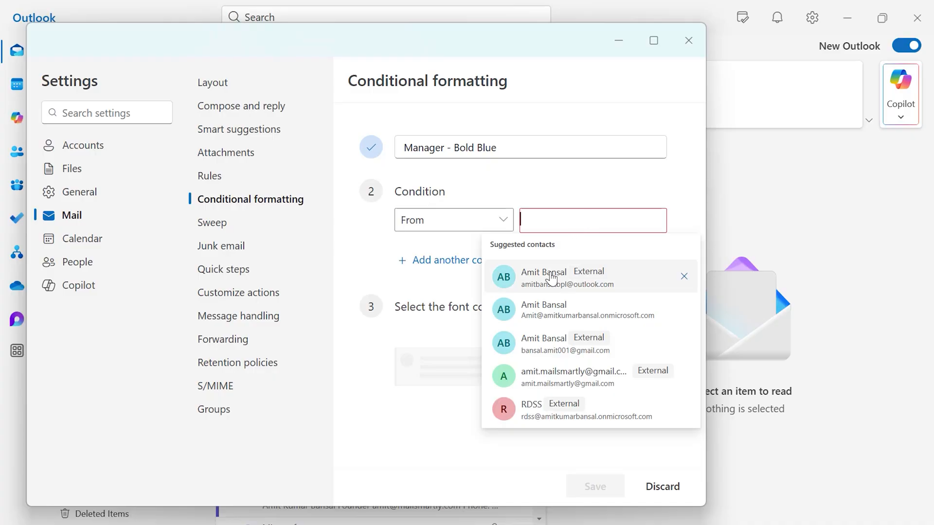
{"action": "left_click", "coordinate": [542, 276]}
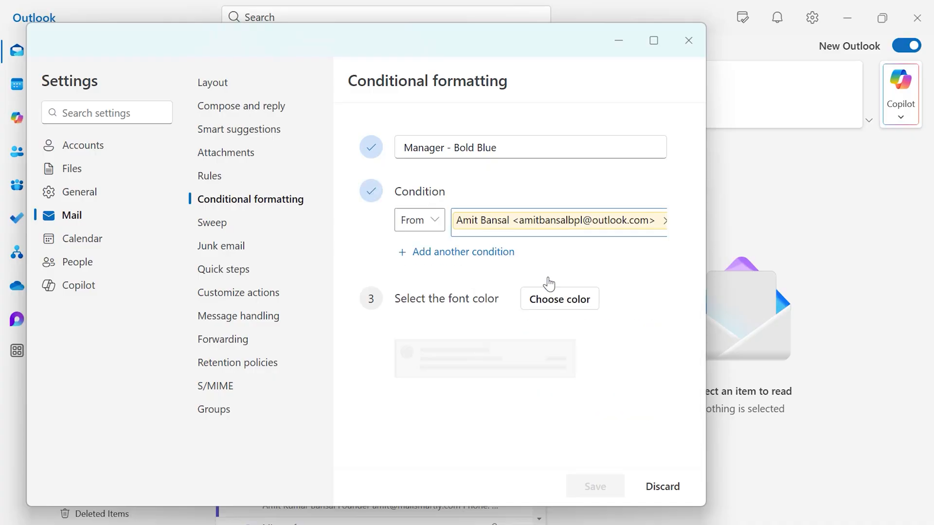
{"action": "mouse_move", "coordinate": [655, 276]}
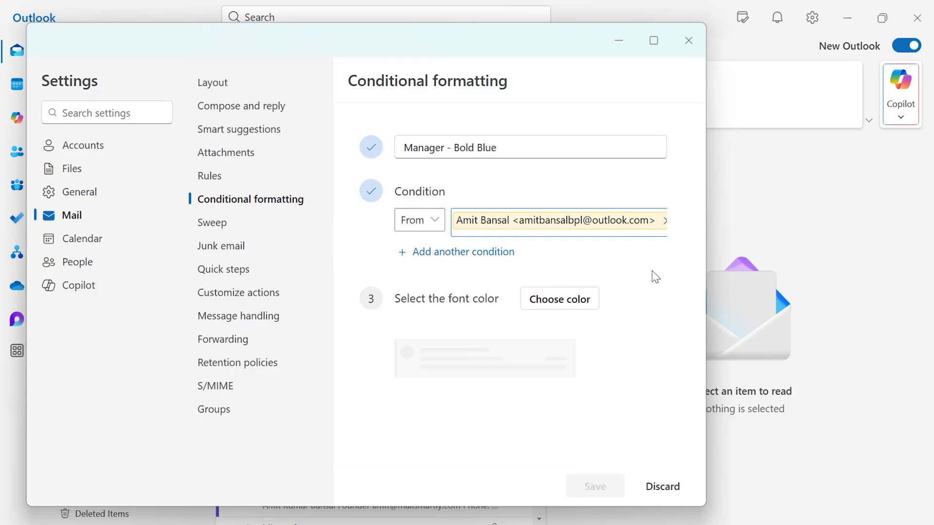
{"action": "mouse_move", "coordinate": [585, 272]}
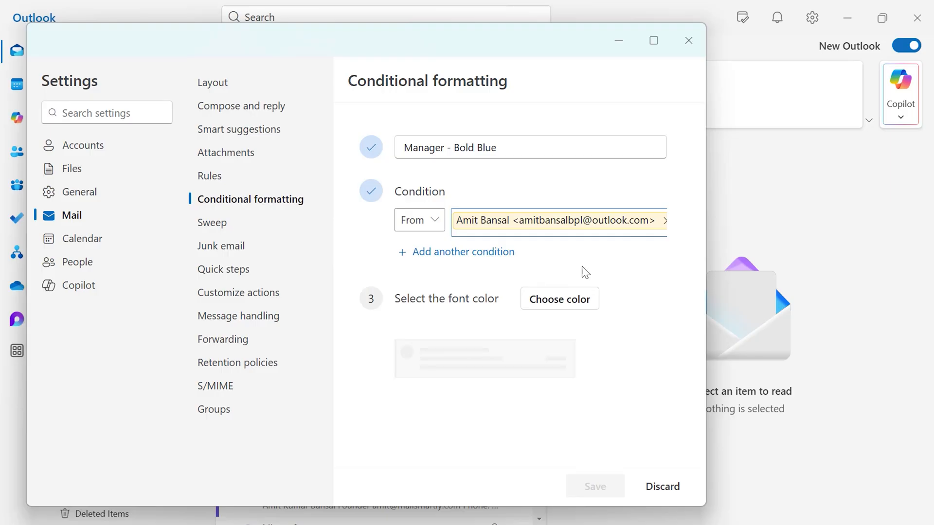
{"action": "mouse_move", "coordinate": [421, 272]}
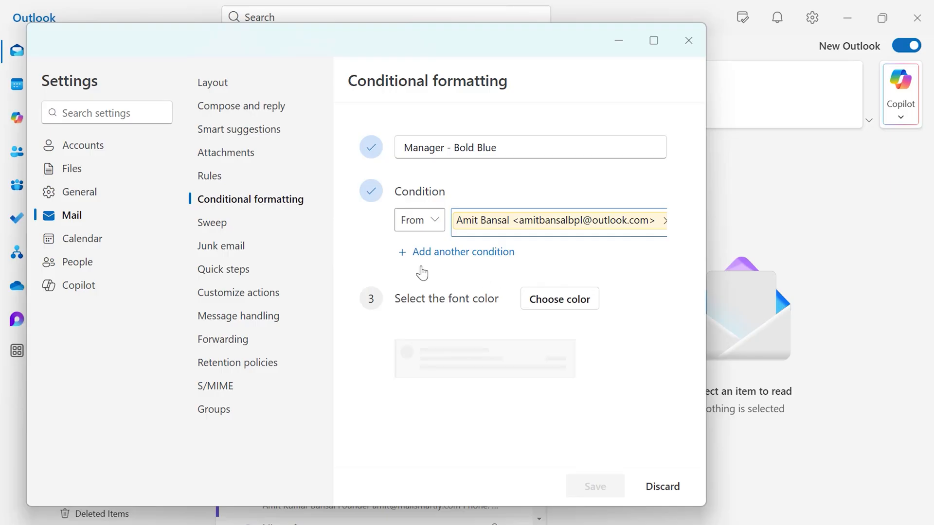
{"action": "mouse_move", "coordinate": [464, 258]}
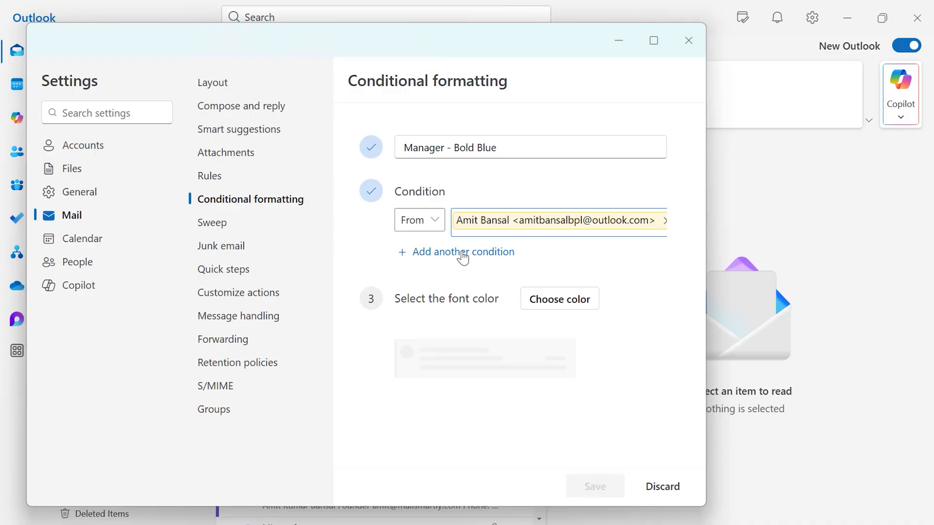
{"action": "mouse_move", "coordinate": [352, 310]}
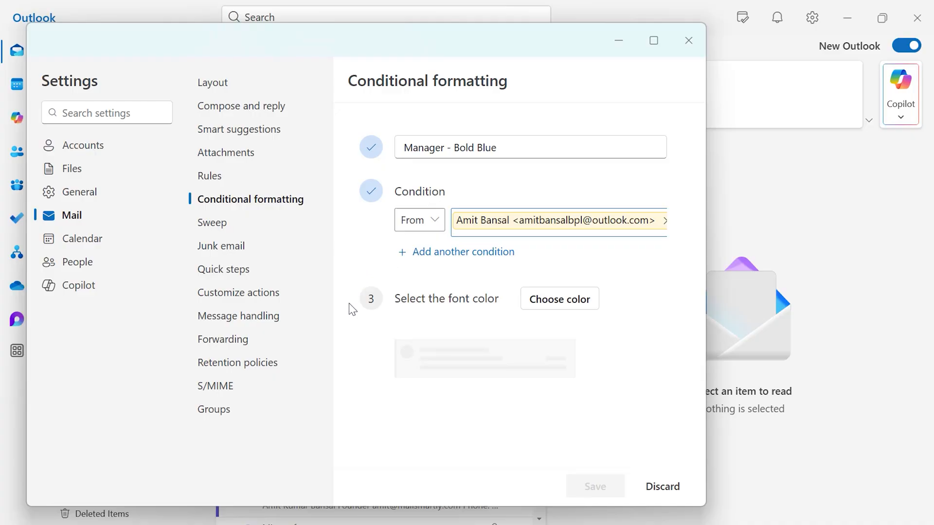
- Choose maroon as the rule's font color and confirm it
{"action": "left_click", "coordinate": [559, 298]}
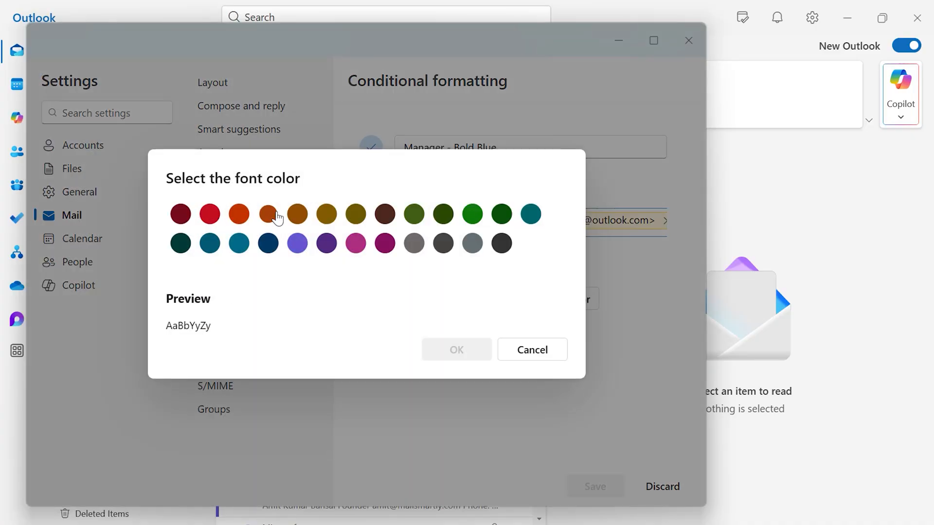
{"action": "mouse_move", "coordinate": [382, 271]}
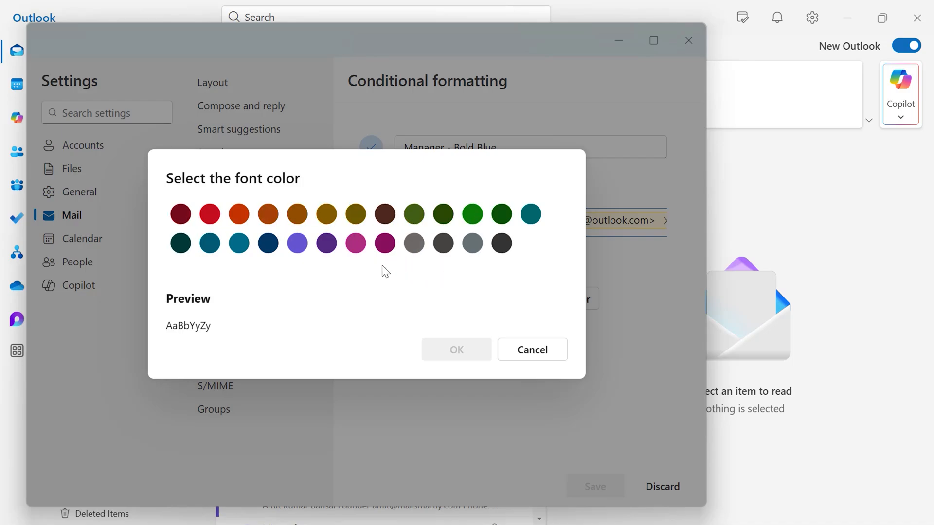
{"action": "left_click", "coordinate": [355, 243]}
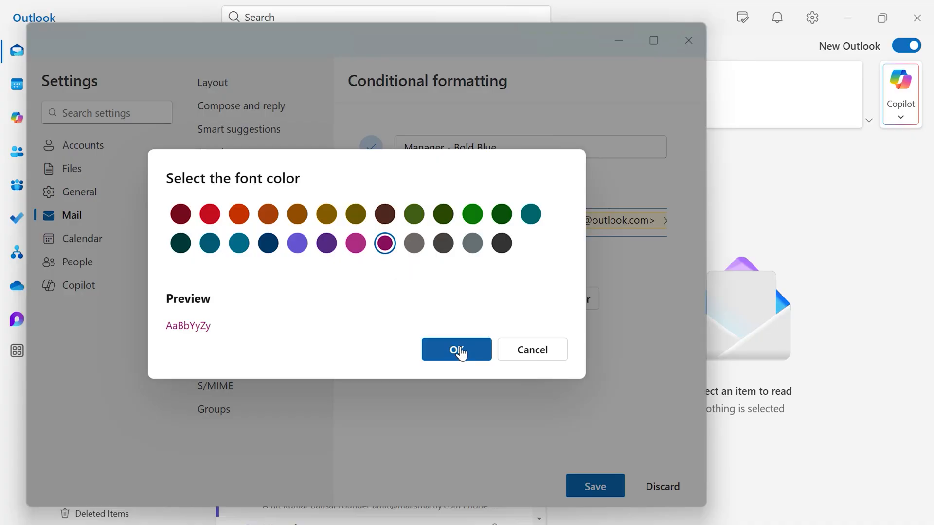
{"action": "left_click", "coordinate": [456, 350]}
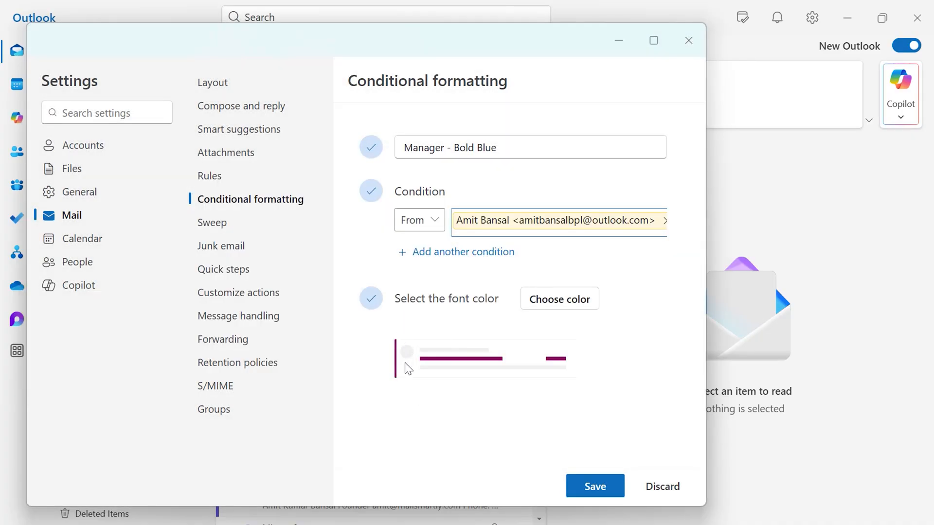
{"action": "mouse_move", "coordinate": [354, 374]}
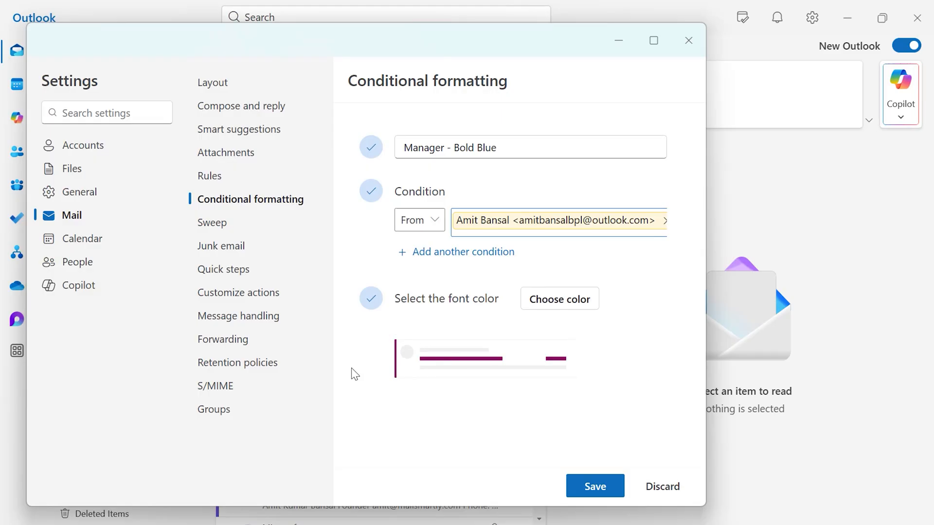
- Save the Manager - Bold Blue rule and switch off Highlight Emails
{"action": "left_click", "coordinate": [593, 486]}
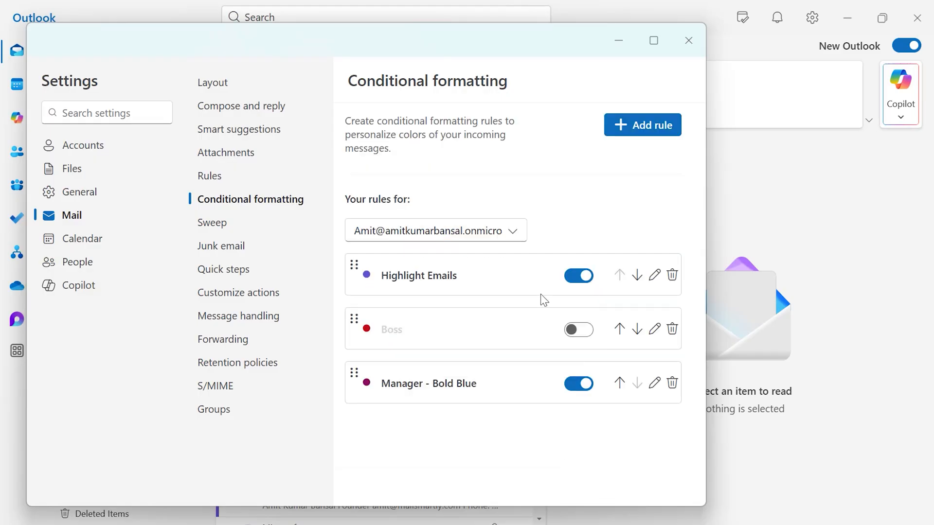
{"action": "left_click", "coordinate": [577, 275]}
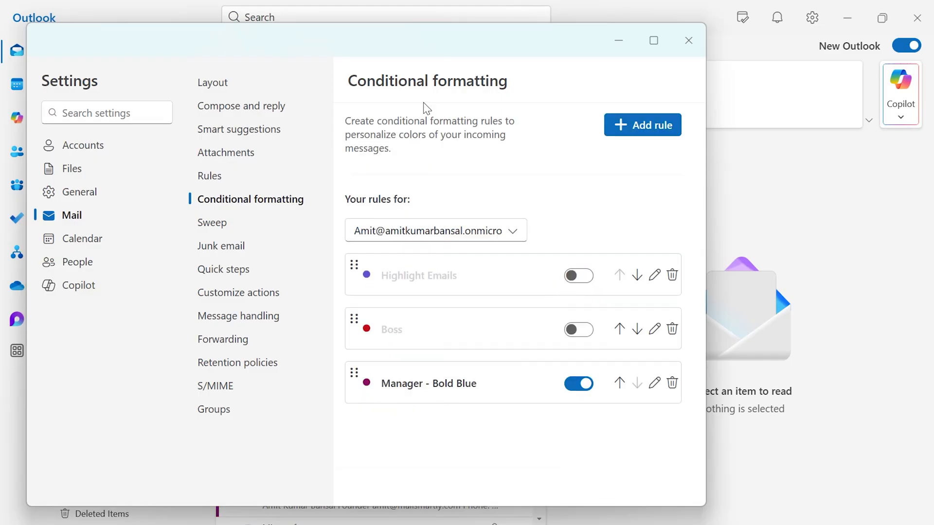
{"action": "mouse_move", "coordinate": [514, 285]}
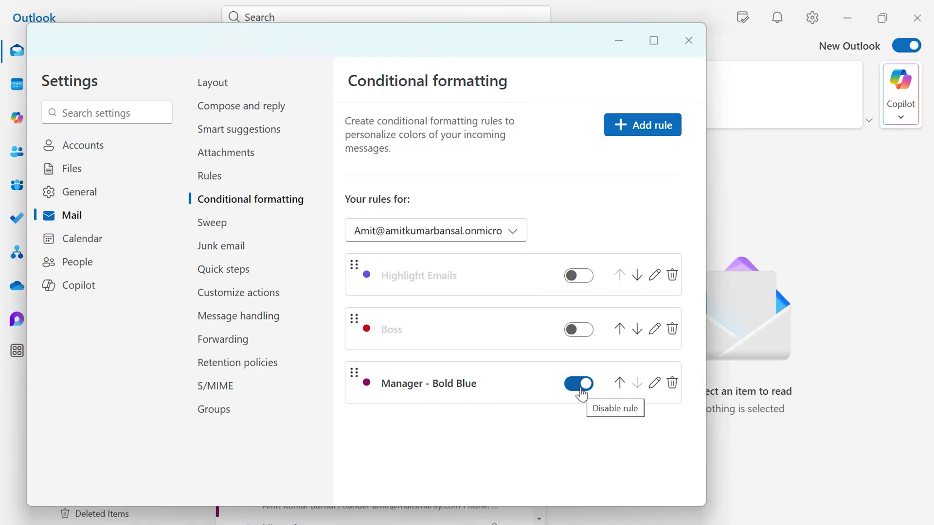
{"action": "mouse_move", "coordinate": [619, 383]}
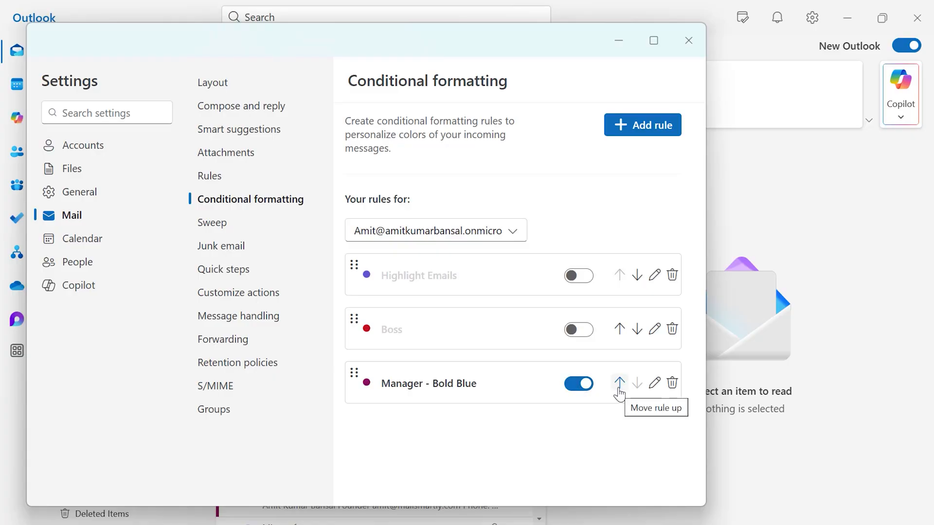
{"action": "mouse_move", "coordinate": [653, 391]}
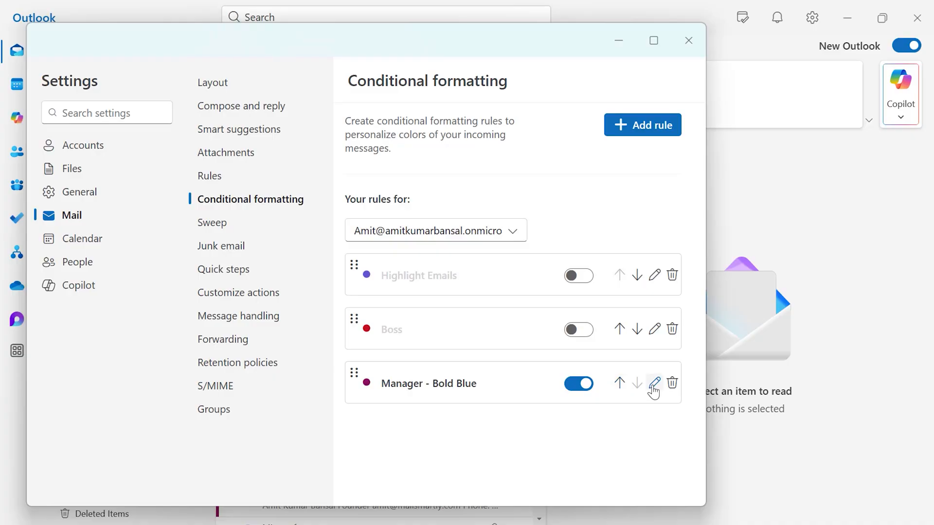
{"action": "mouse_move", "coordinate": [654, 383]}
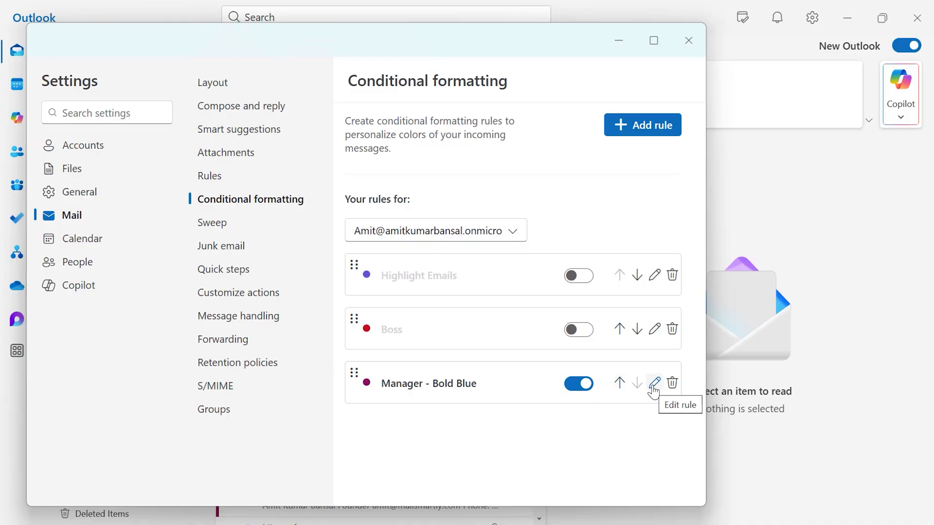
{"action": "mouse_move", "coordinate": [671, 384]}
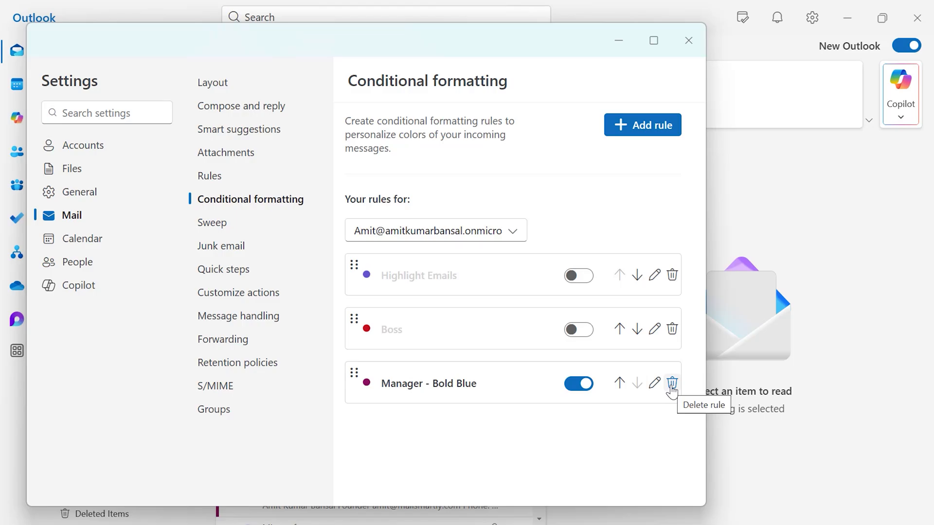
- Close the Settings window and switch to classic Outlook
{"action": "left_click", "coordinate": [689, 41]}
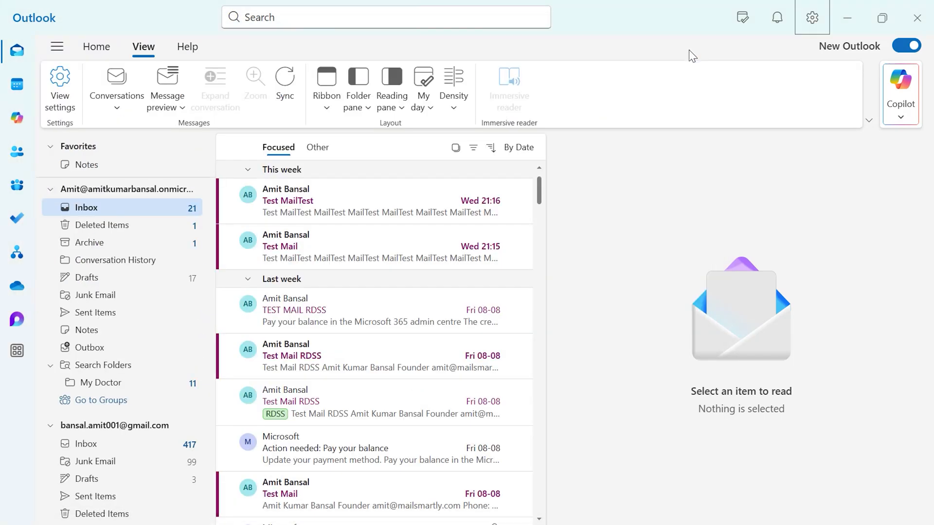
{"action": "left_click", "coordinate": [905, 46]}
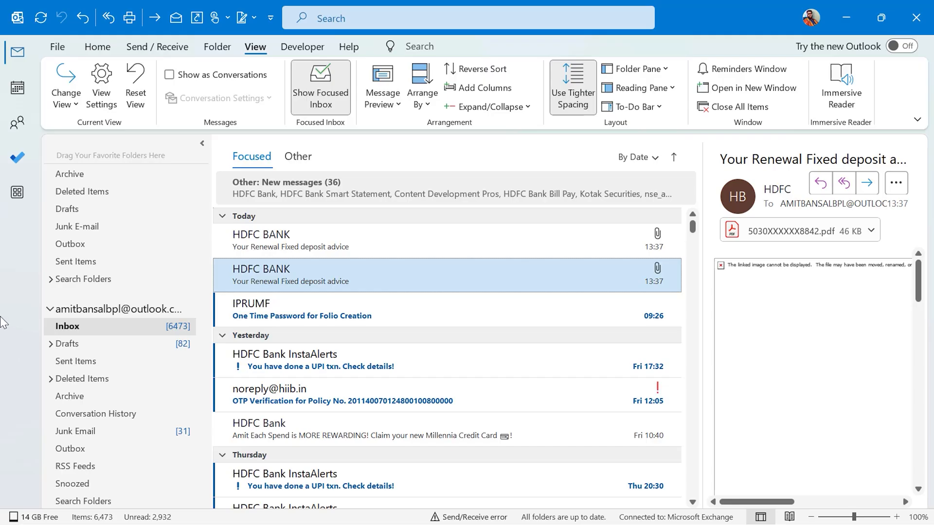
{"action": "scroll", "scroll_direction": "up", "scroll_amount": 3}
{"action": "type", "text": "am"}
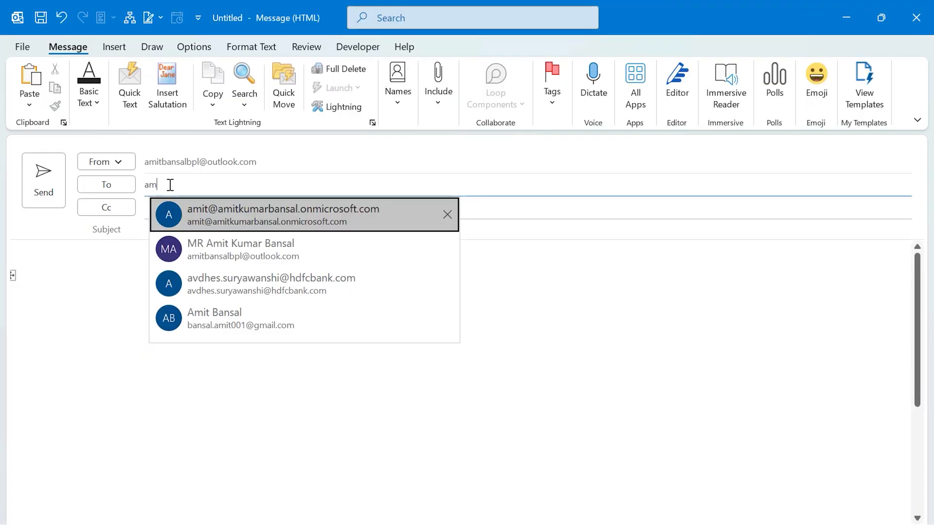
- Send a test email to the suggested account with subject 'TEST MAIL CONDITIONAL FORMATING'
{"action": "left_click", "coordinate": [282, 215]}
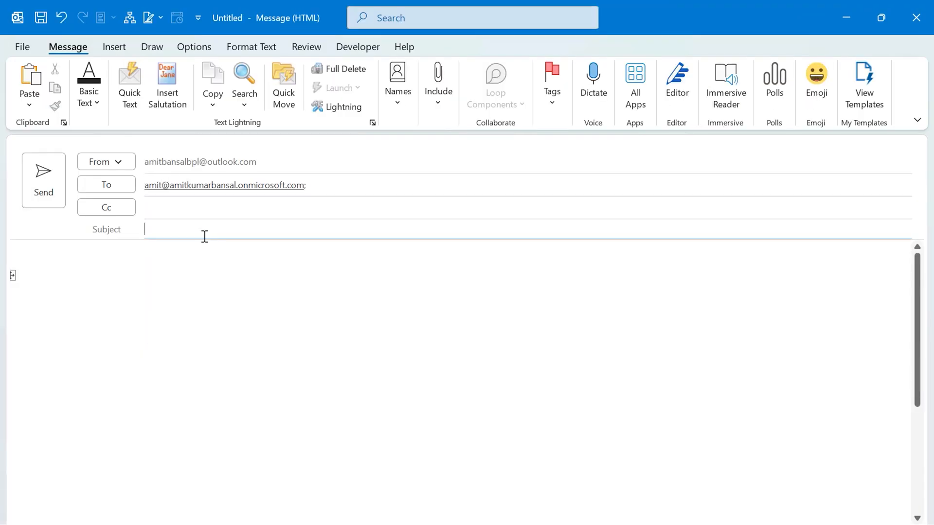
{"action": "type", "text": "TEST"}
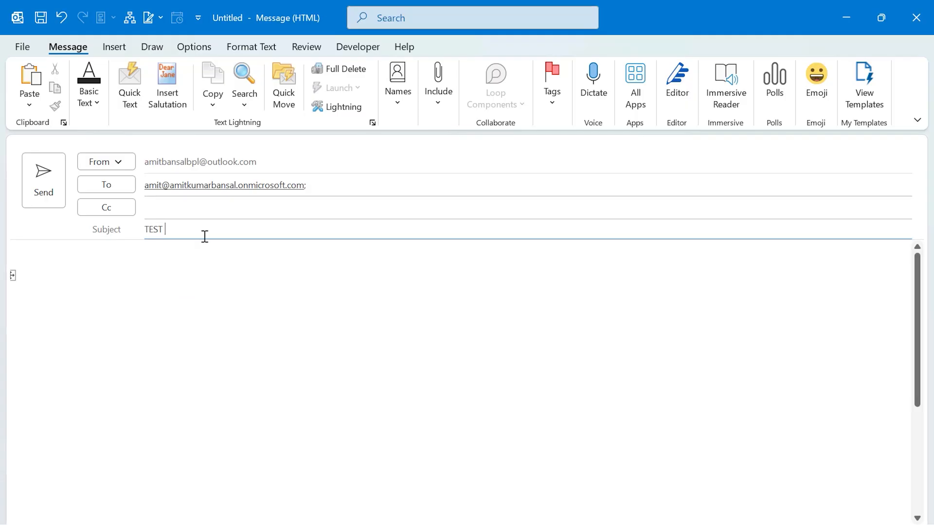
{"action": "type", "text": "MAIL CONDITIONA"}
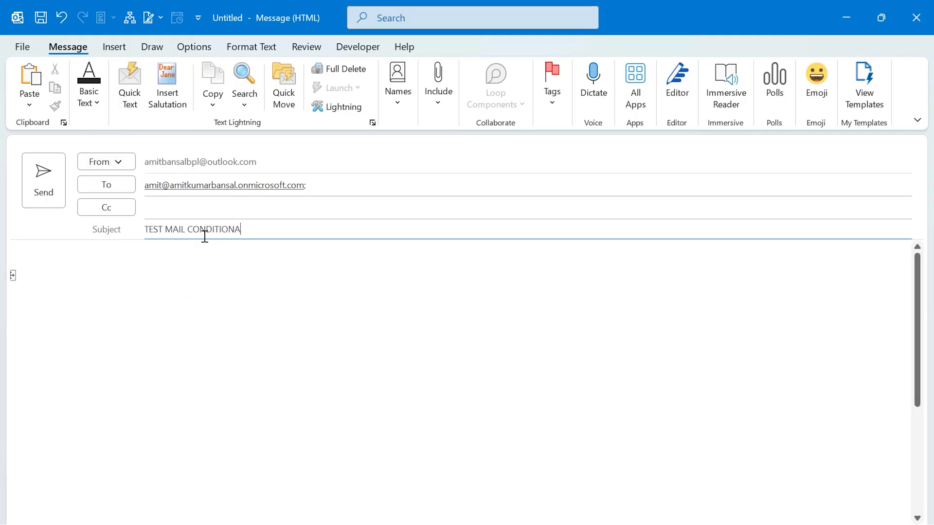
{"action": "type", "text": "L FORMATING"}
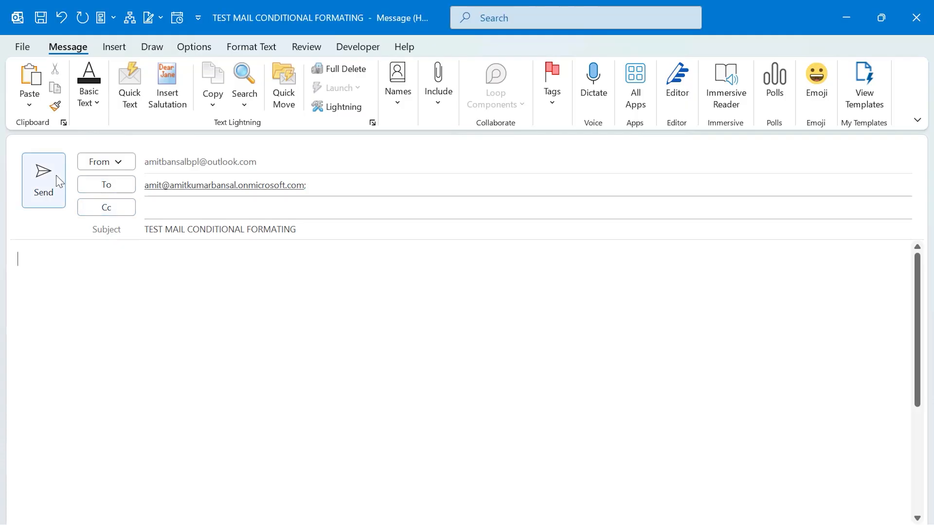
{"action": "left_click", "coordinate": [43, 178]}
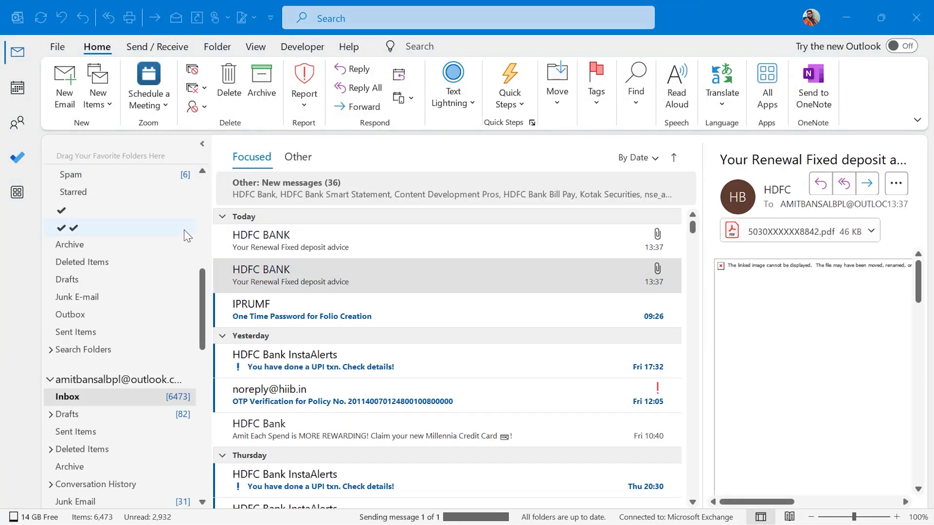
- Back in new Outlook, discard the empty draft and check the maroon test email
{"action": "left_click", "coordinate": [904, 45]}
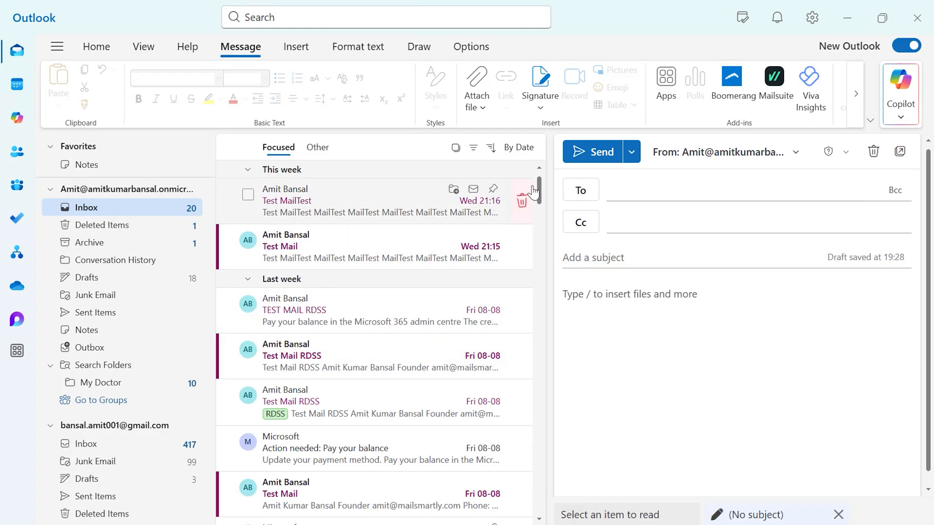
{"action": "left_click", "coordinate": [873, 152]}
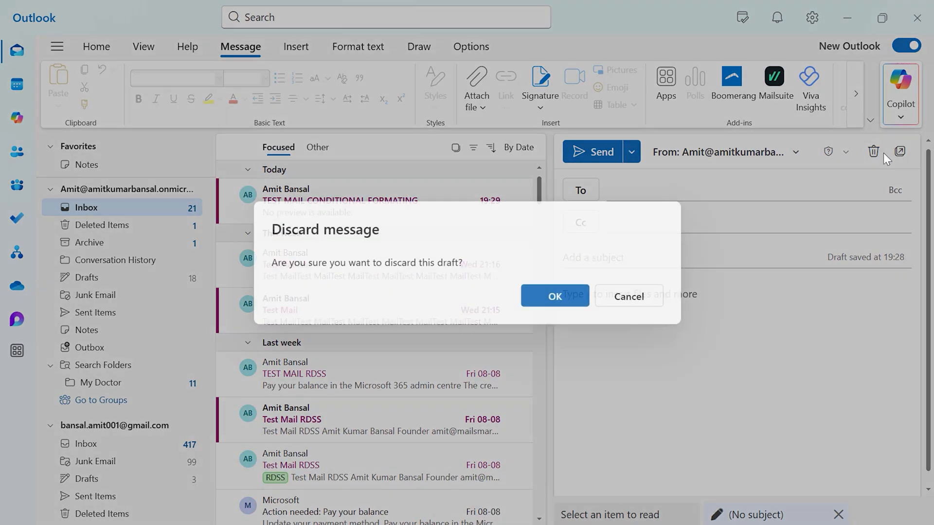
{"action": "left_click", "coordinate": [554, 296]}
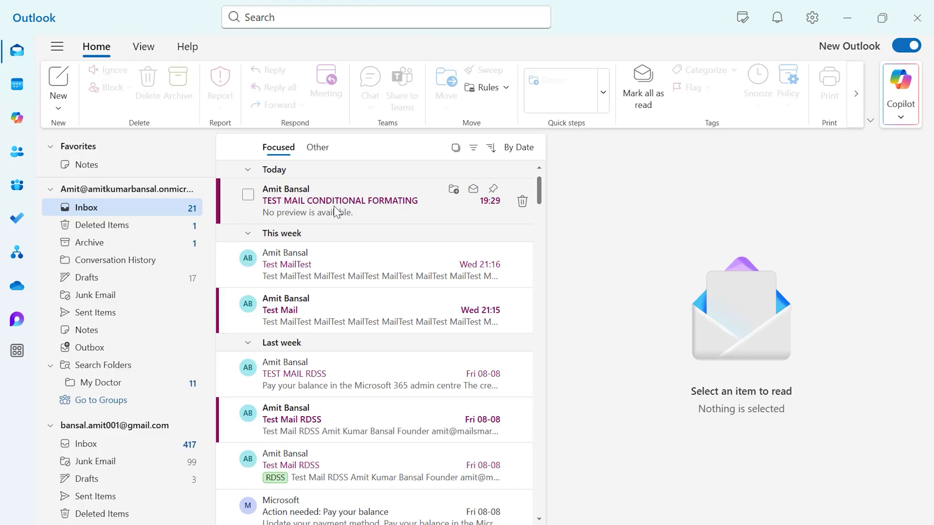
{"action": "mouse_move", "coordinate": [336, 283]}
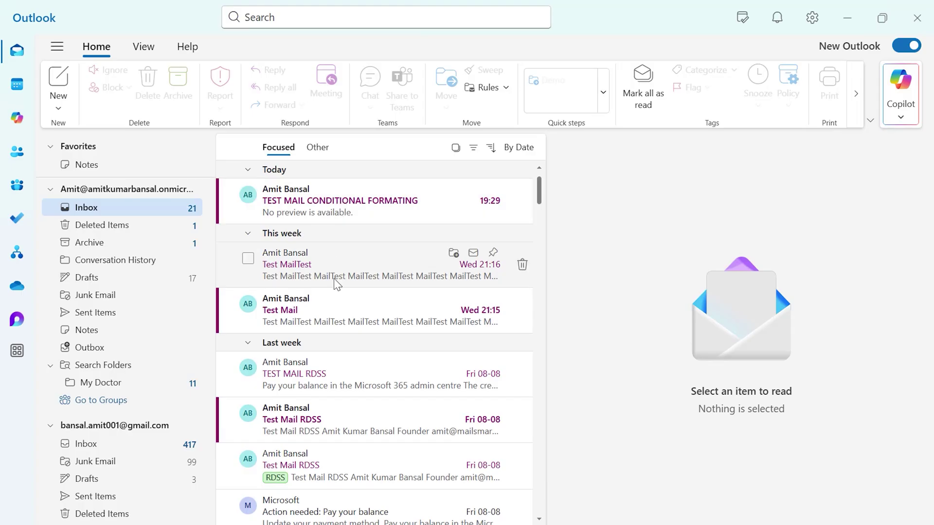
{"action": "mouse_move", "coordinate": [332, 255]}
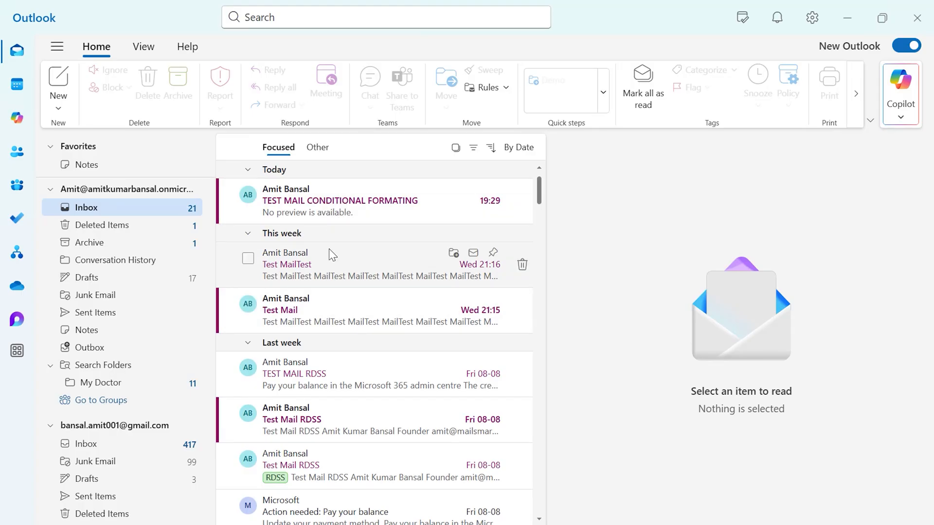
{"action": "scroll", "scroll_direction": "down", "scroll_amount": 3}
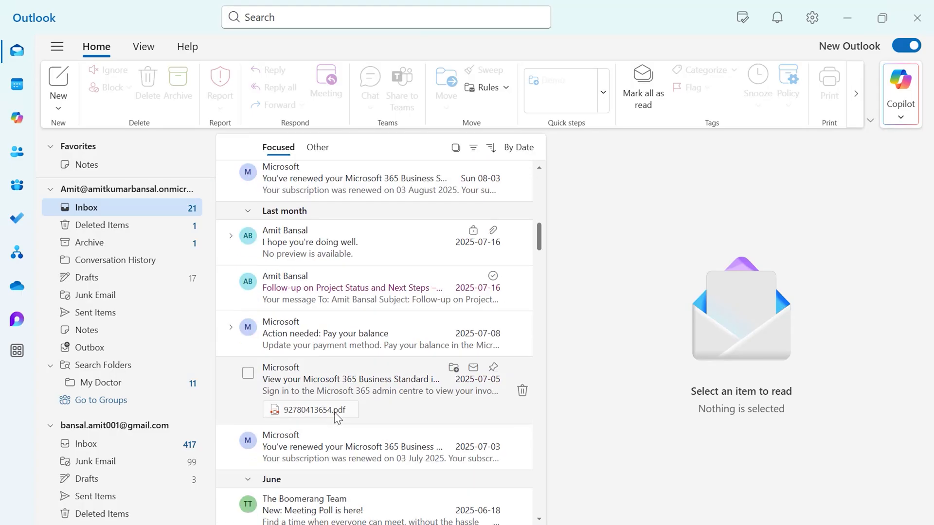
{"action": "scroll", "scroll_direction": "up", "scroll_amount": 3}
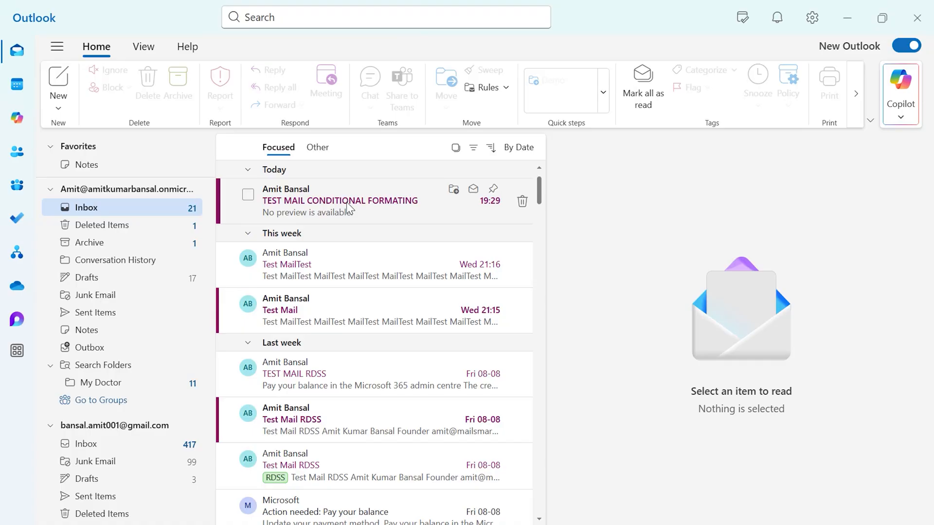